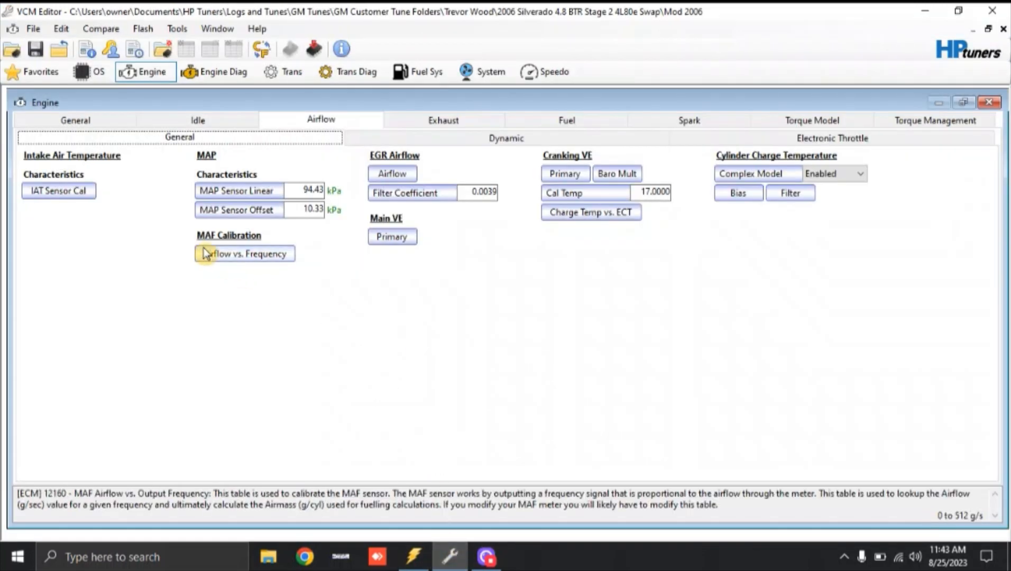
pyautogui.moveTo(361, 279)
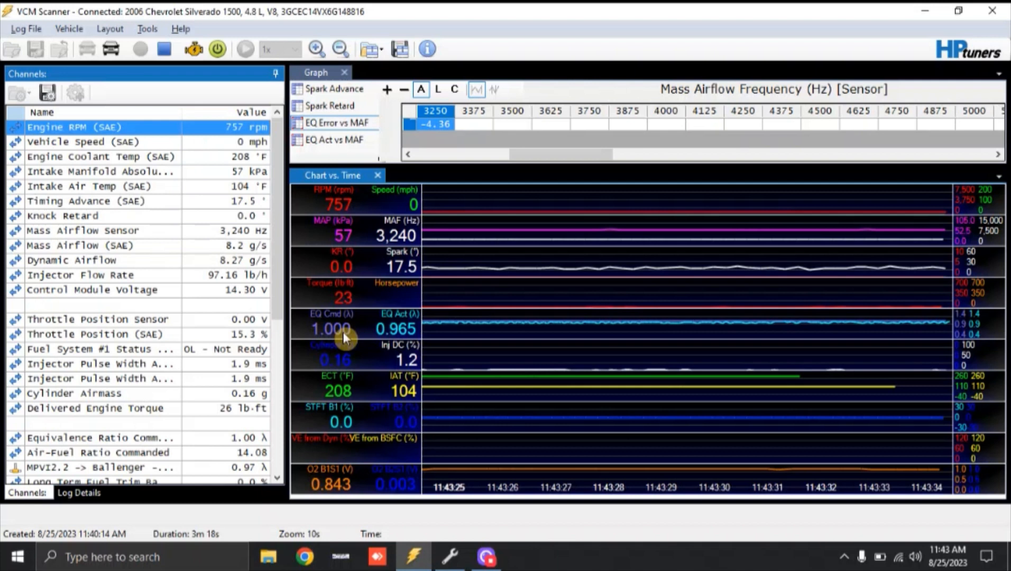
pyautogui.moveTo(415, 342)
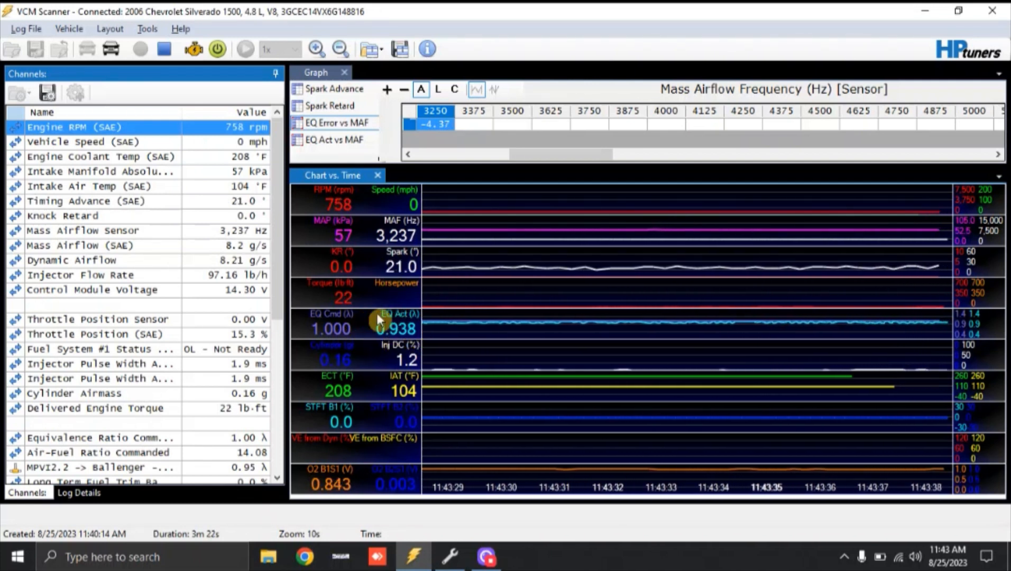
pyautogui.moveTo(323, 422)
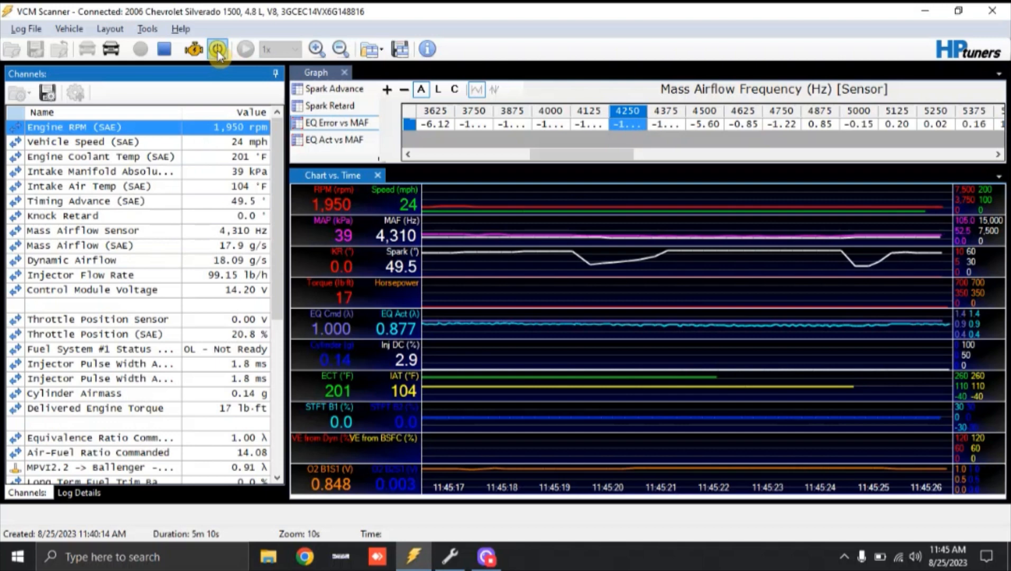
# Command the transmission into 2nd gear from Controls and Special Functions
pyautogui.click(212, 49)
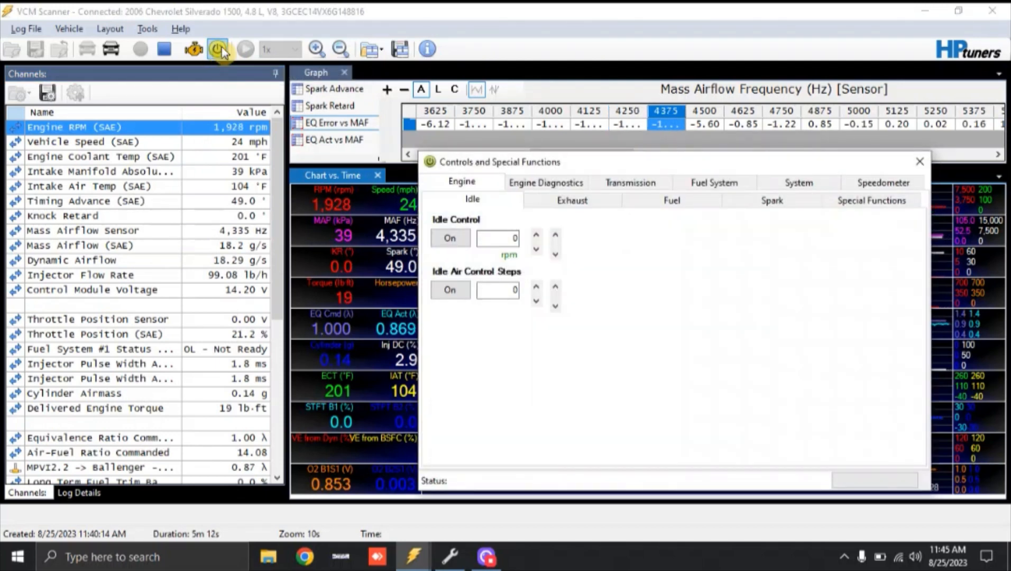
pyautogui.click(630, 183)
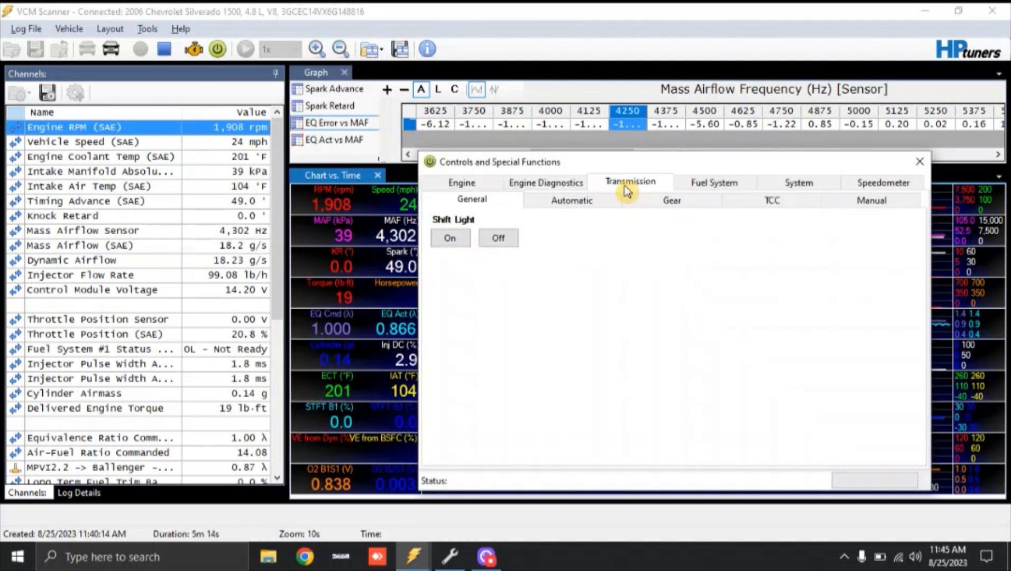
pyautogui.click(671, 201)
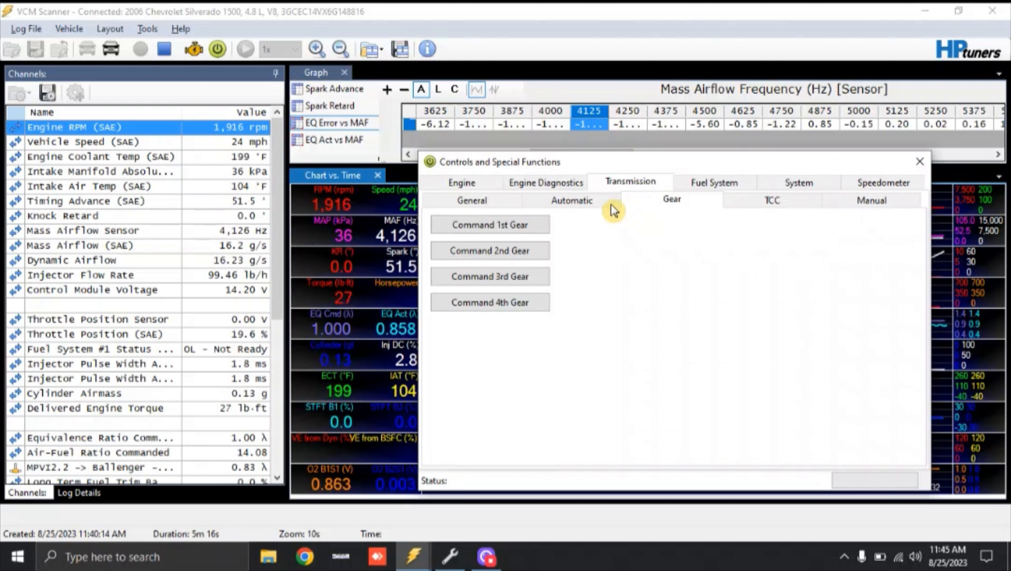
pyautogui.click(490, 251)
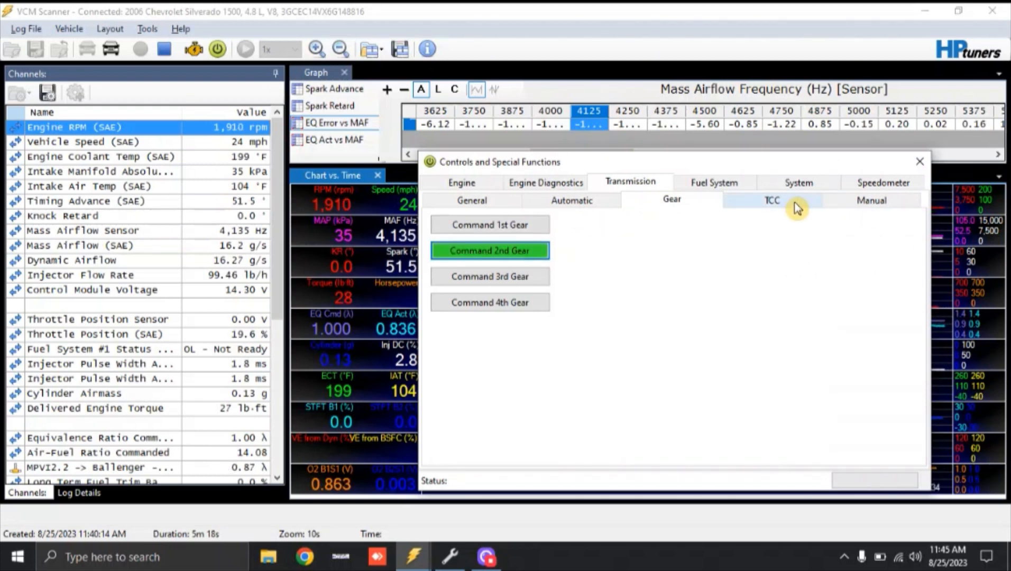
# Lock the torque converter clutch with the TCC PWM Lock command
pyautogui.click(772, 200)
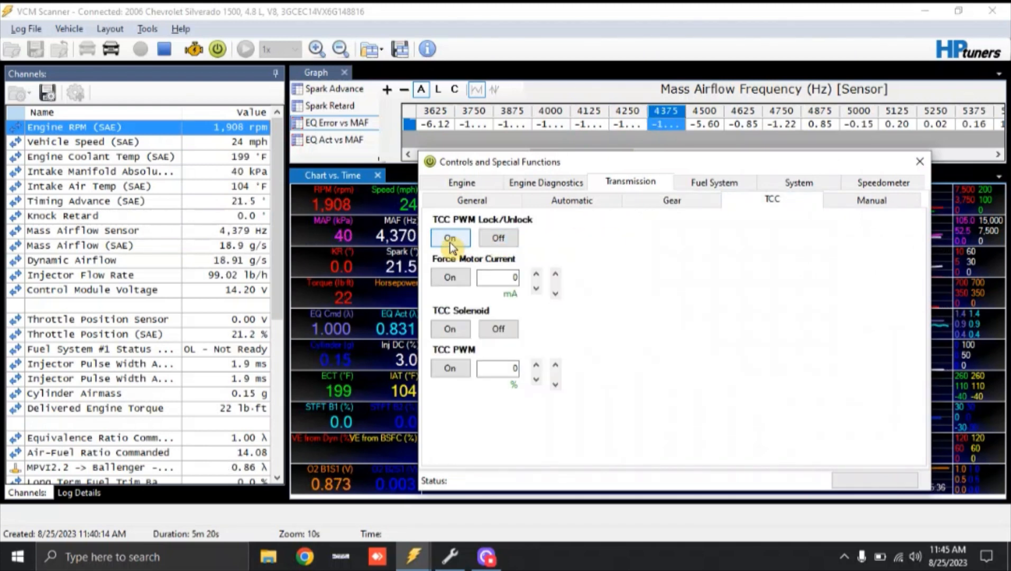
pyautogui.click(450, 238)
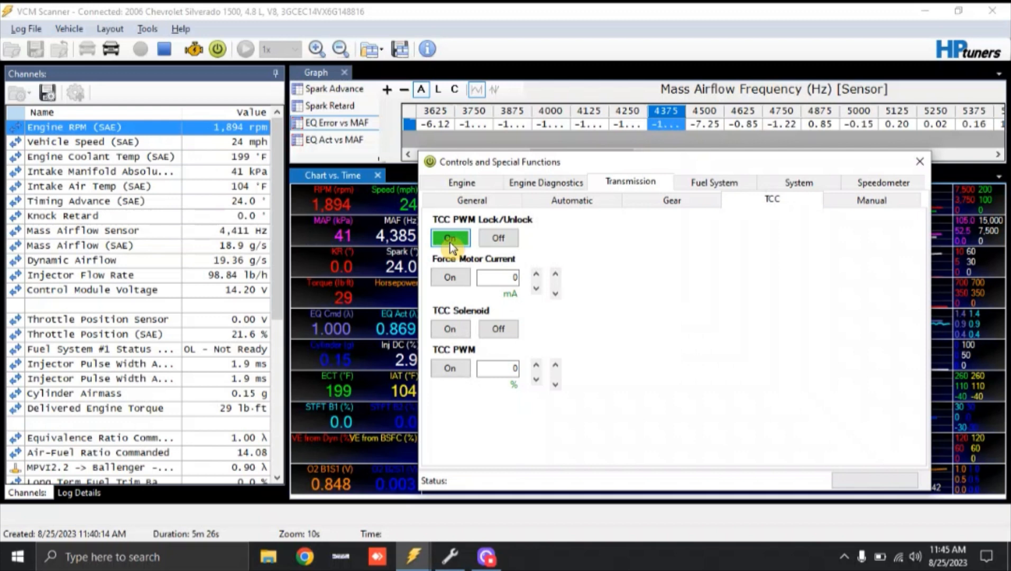
pyautogui.click(918, 162)
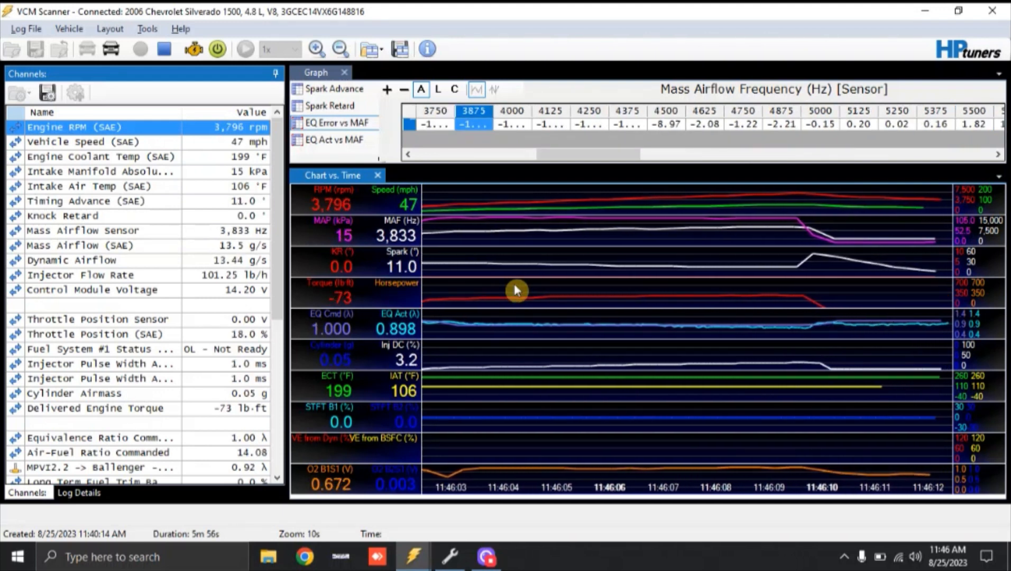
pyautogui.click(139, 49)
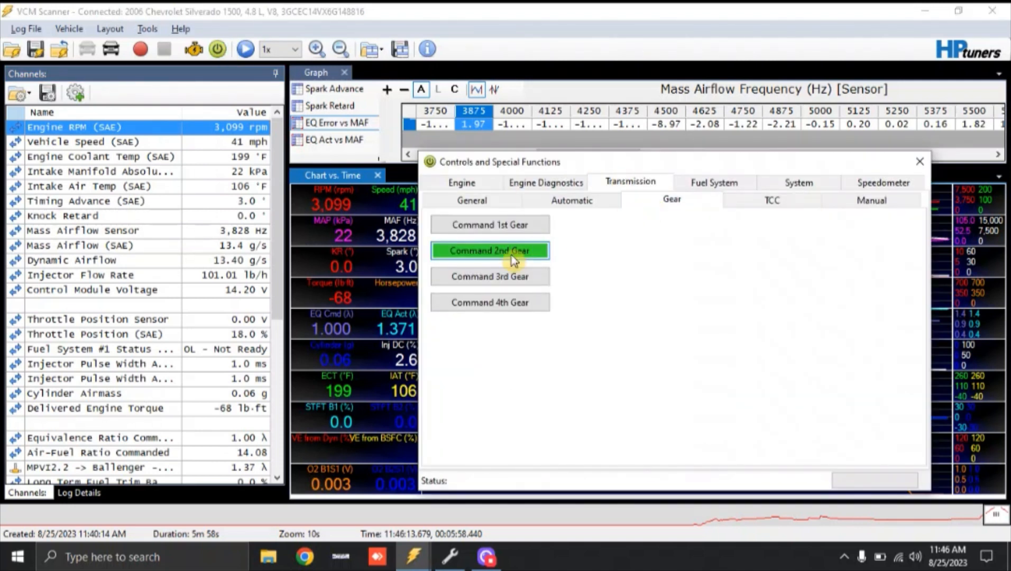
# Close the controls window and jump the log to the full-throttle pull
pyautogui.click(919, 161)
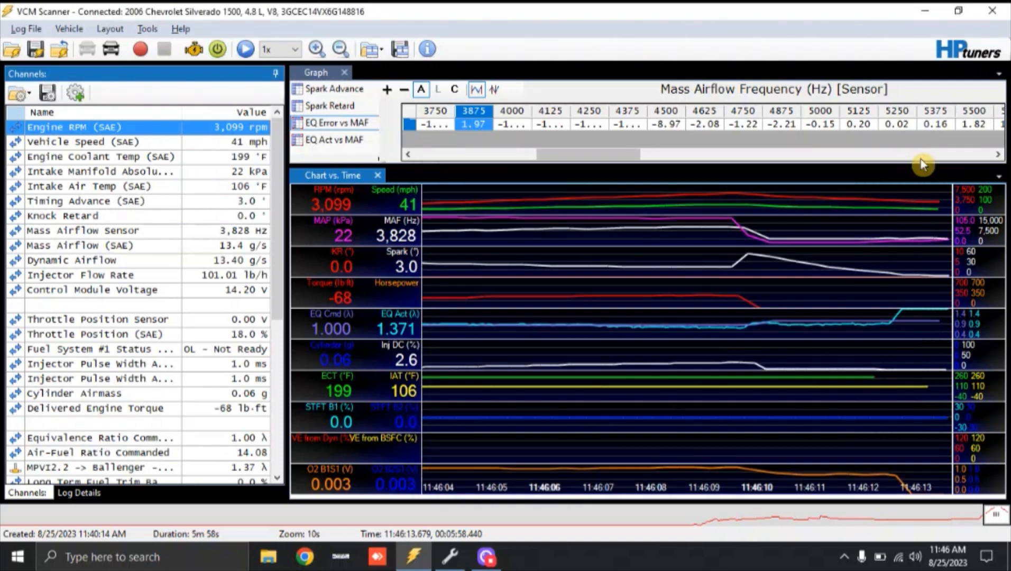
pyautogui.moveTo(897, 516)
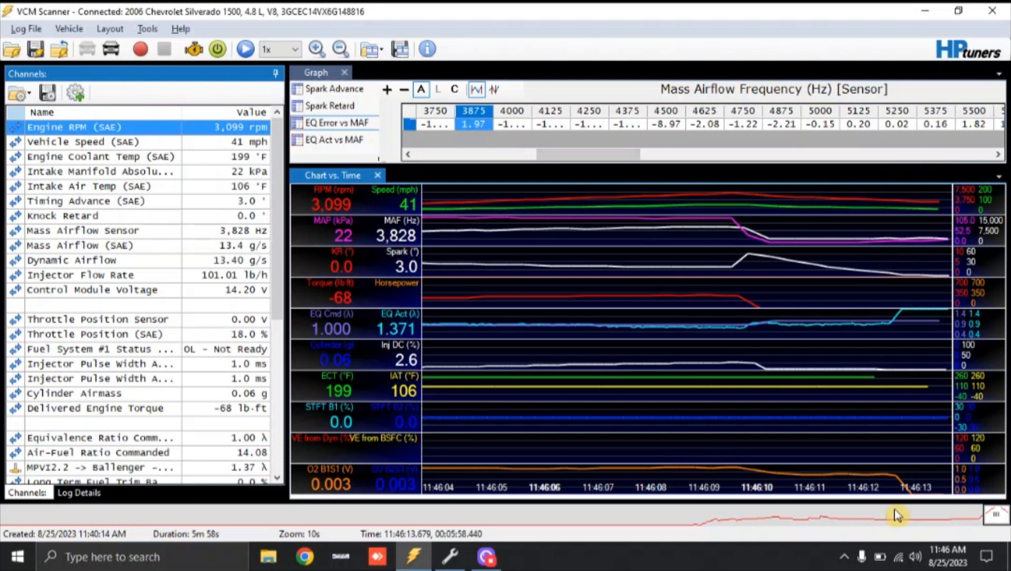
pyautogui.click(658, 373)
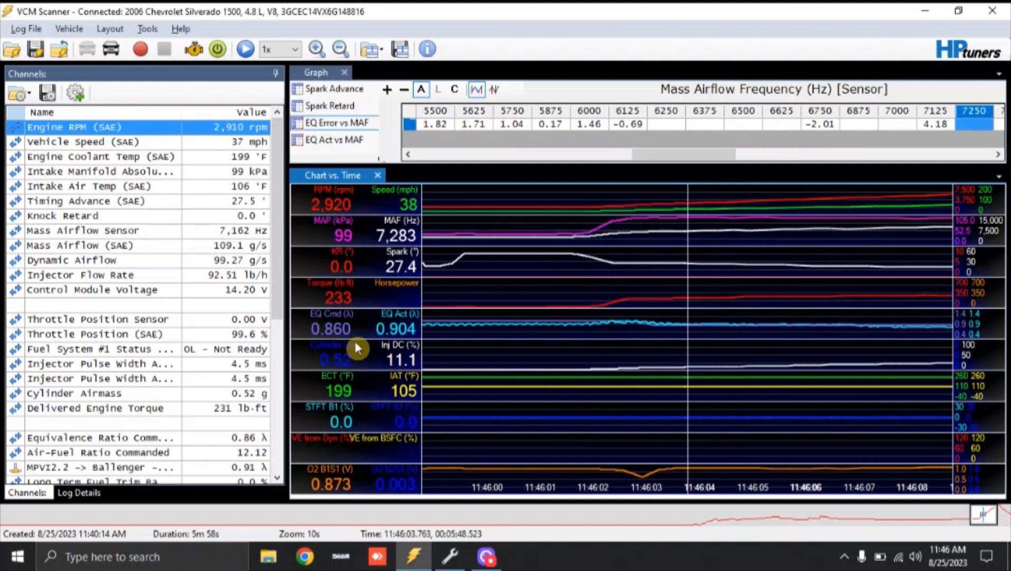
pyautogui.moveTo(687, 403)
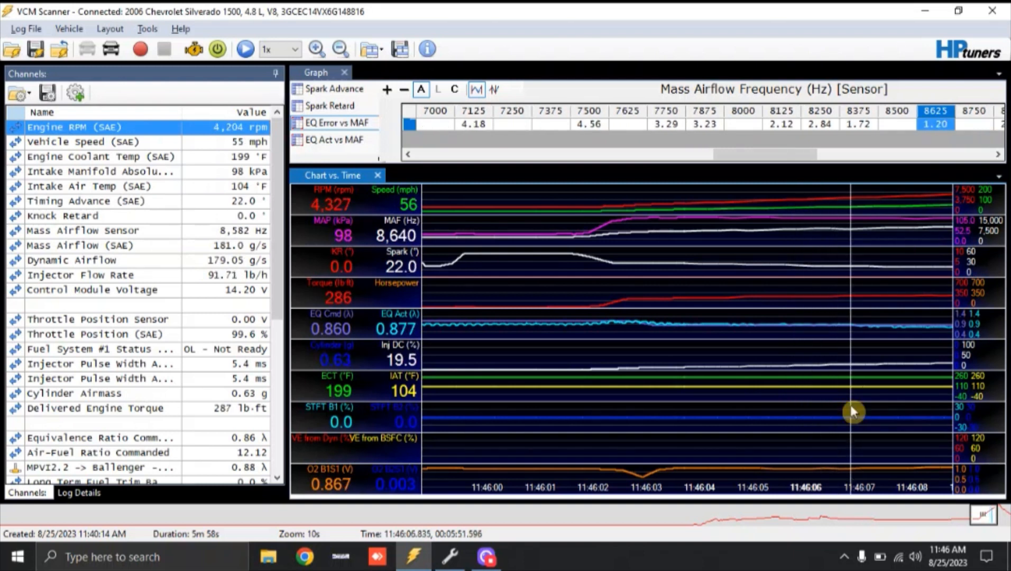
pyautogui.moveTo(411, 229)
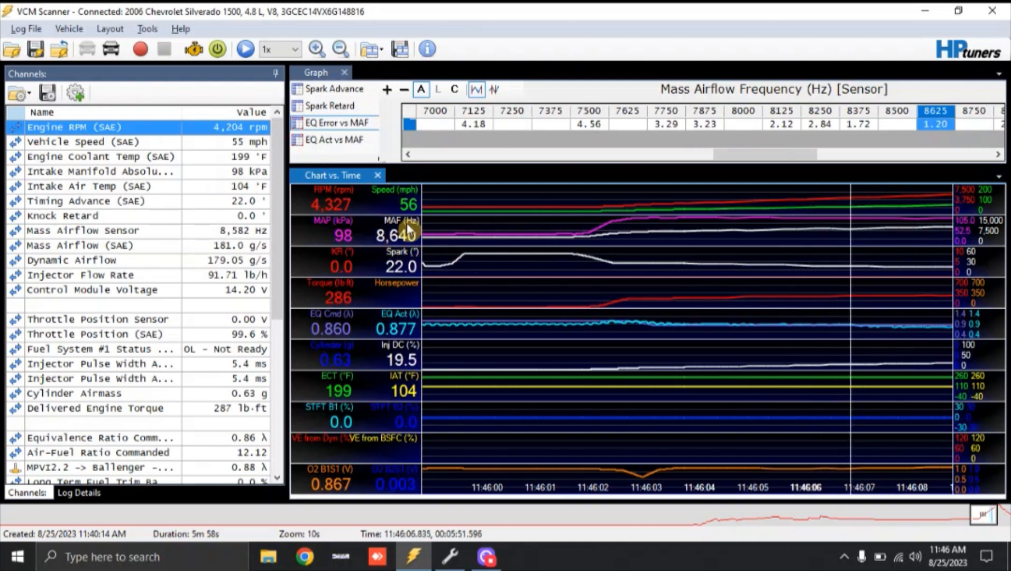
pyautogui.moveTo(728, 314)
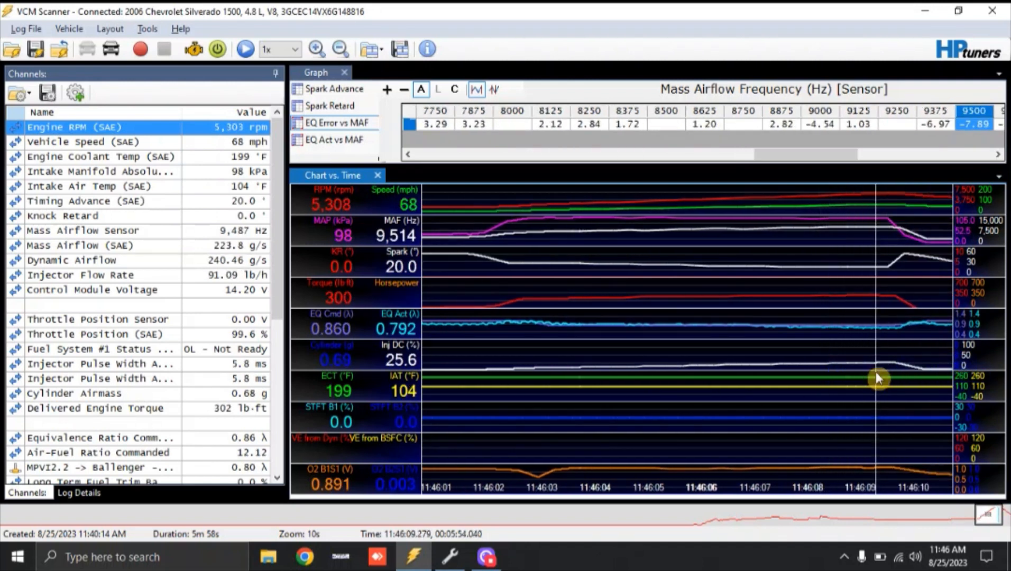
pyautogui.moveTo(327, 217)
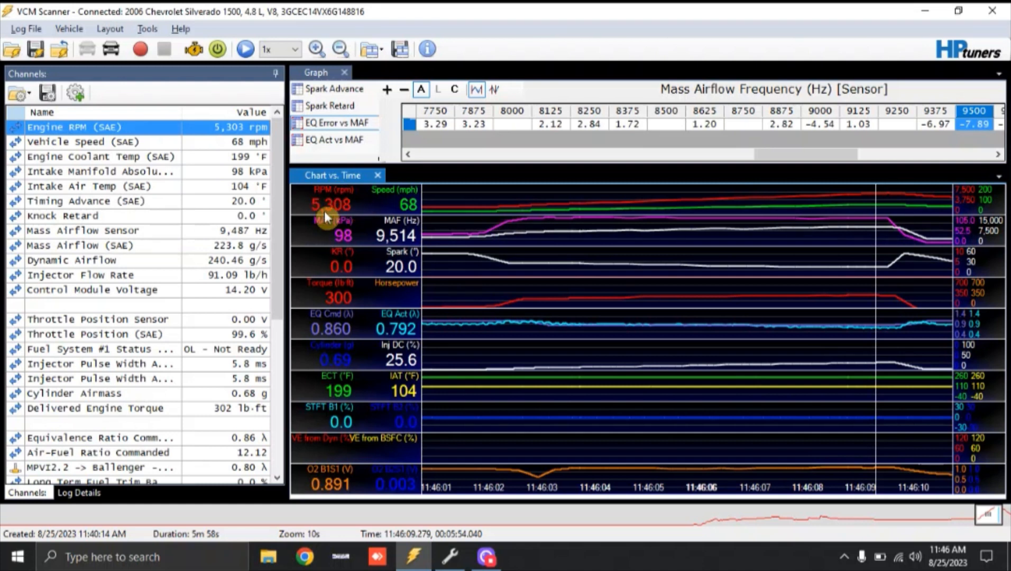
pyautogui.moveTo(390, 269)
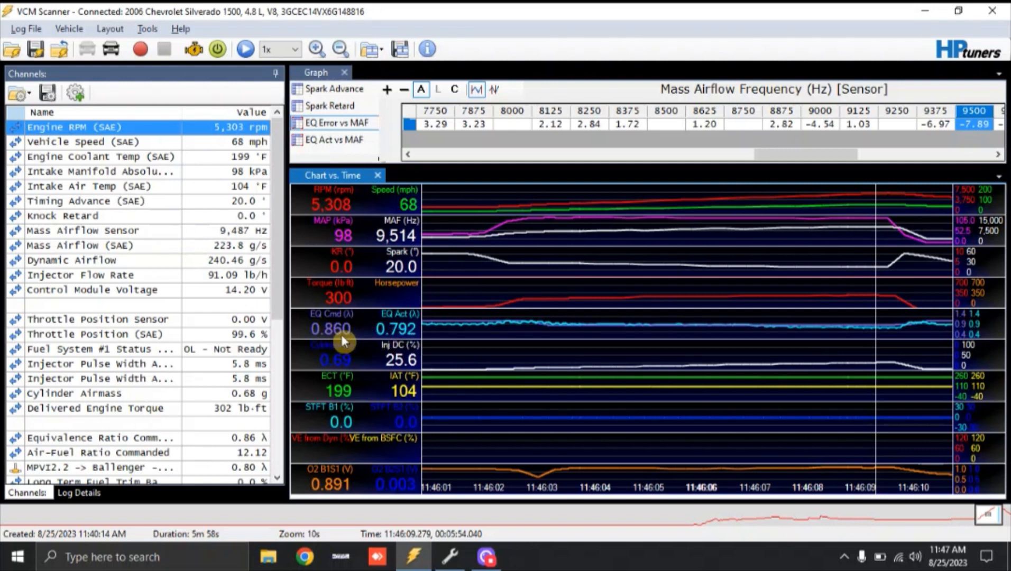
pyautogui.moveTo(837, 332)
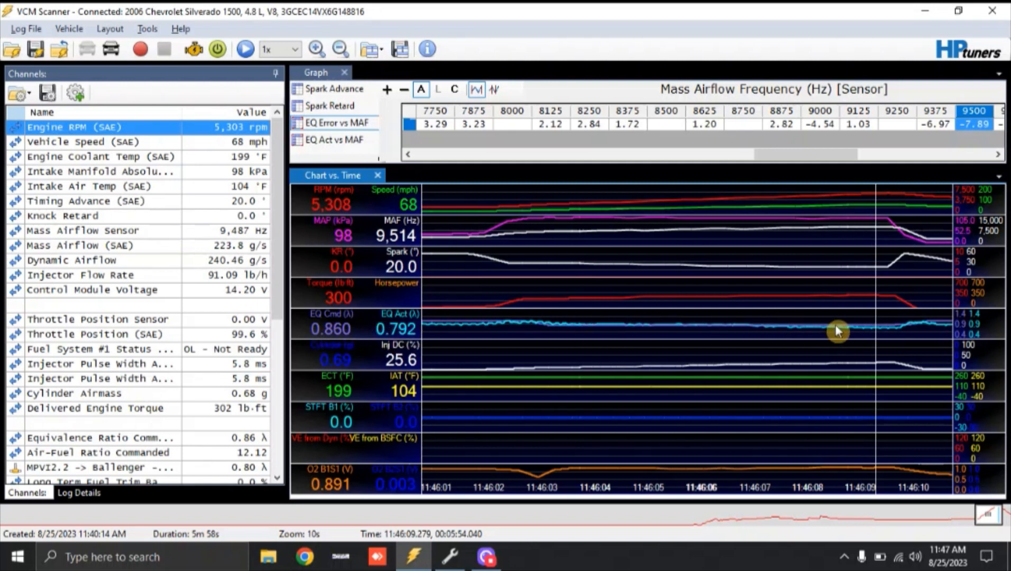
pyautogui.moveTo(878, 336)
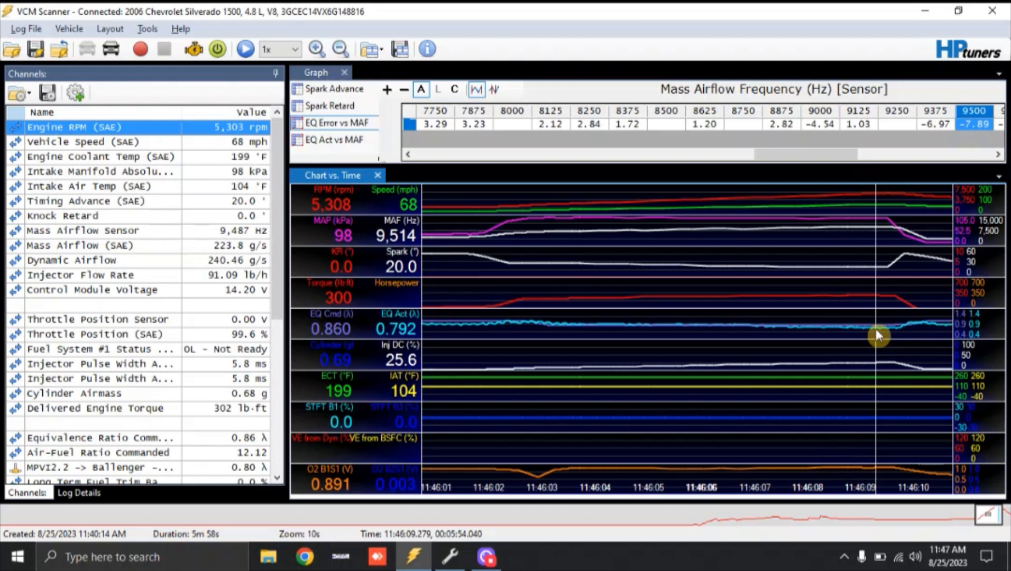
pyautogui.moveTo(493, 311)
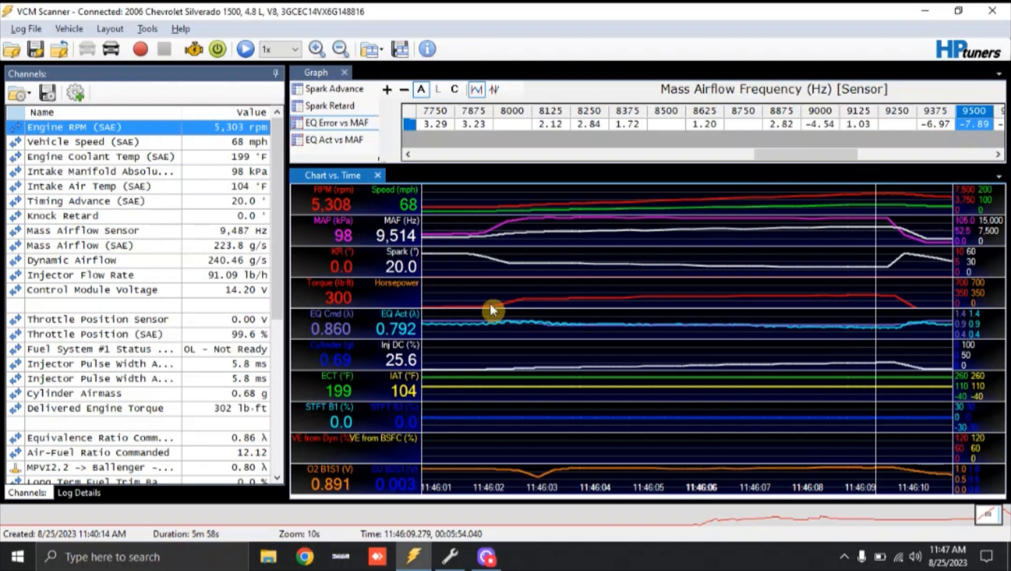
pyautogui.moveTo(444, 314)
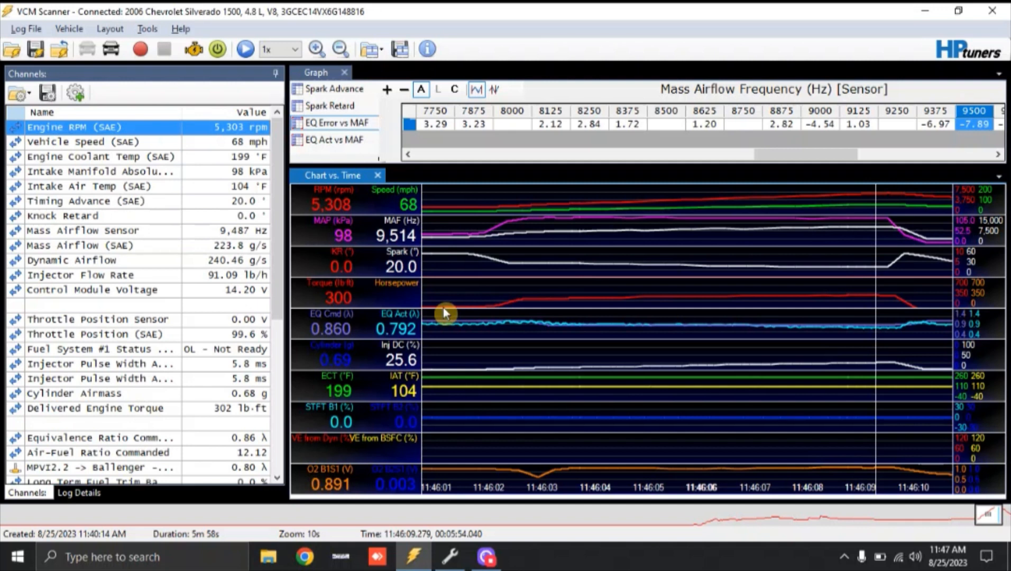
pyautogui.moveTo(681, 389)
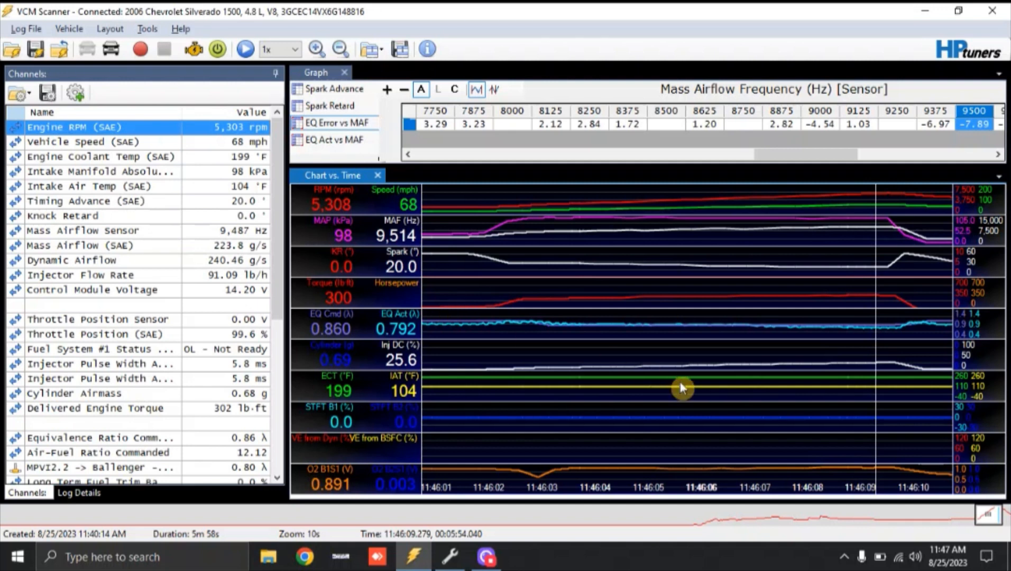